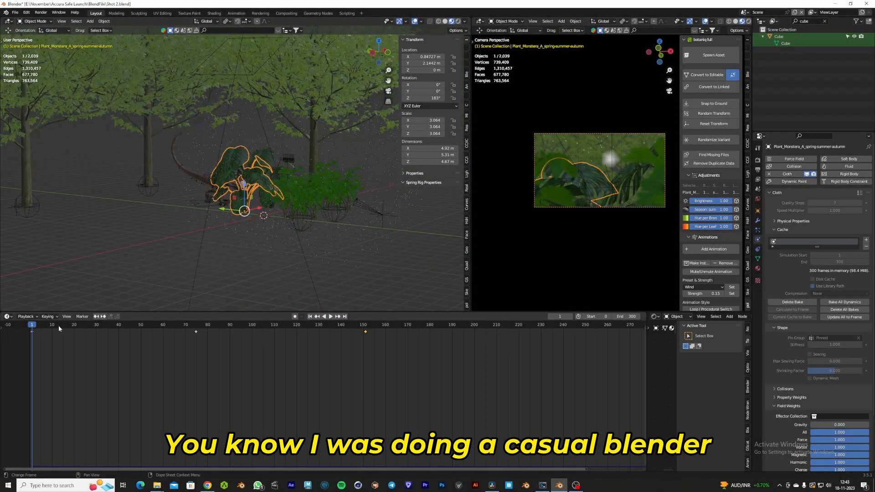
Return the timeline playhead to frame 0 for the dinosaur scene.
left_click(309, 317)
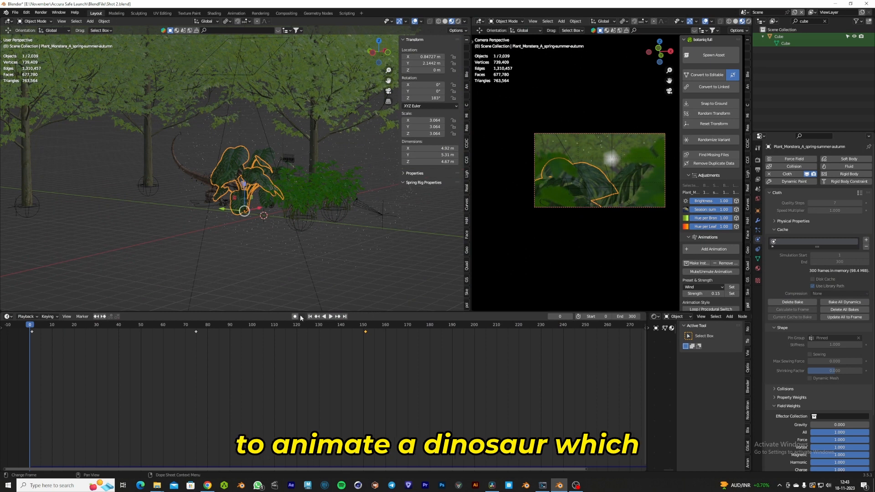
mouse_move(339, 278)
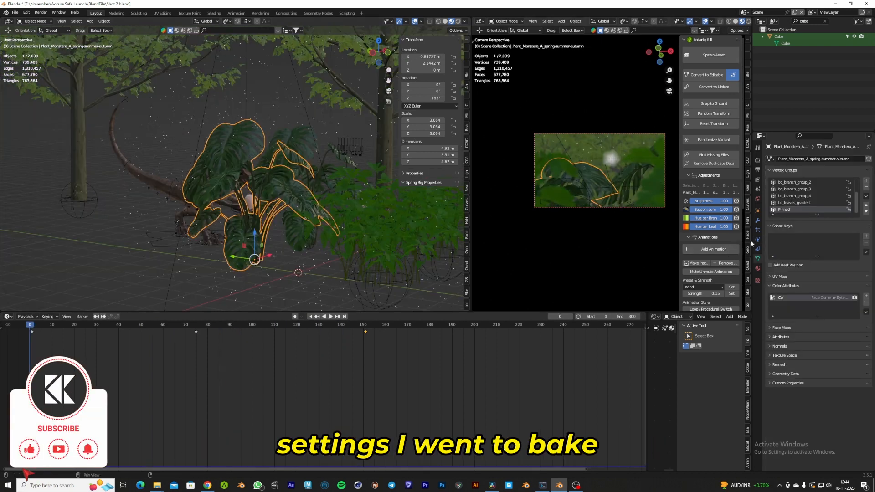
Show the plant's cloth cache (300-frame simulation) and scrub the playhead to frame 135.
left_click(758, 239)
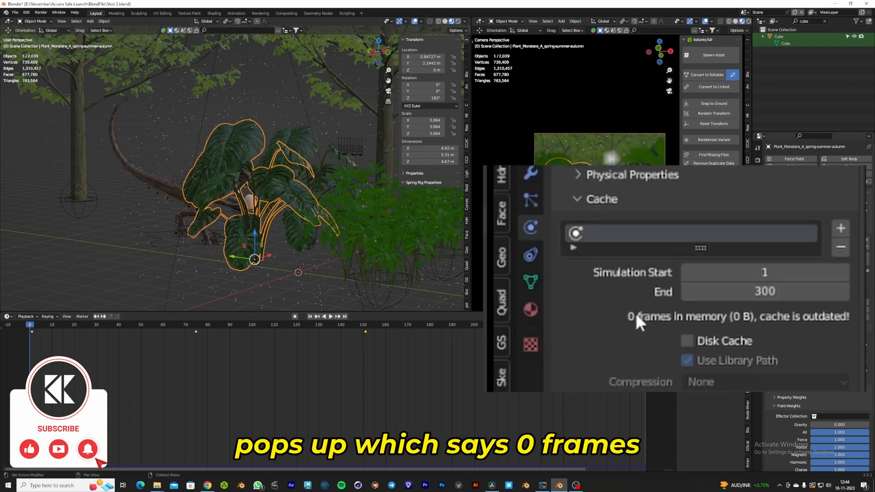
mouse_move(754, 329)
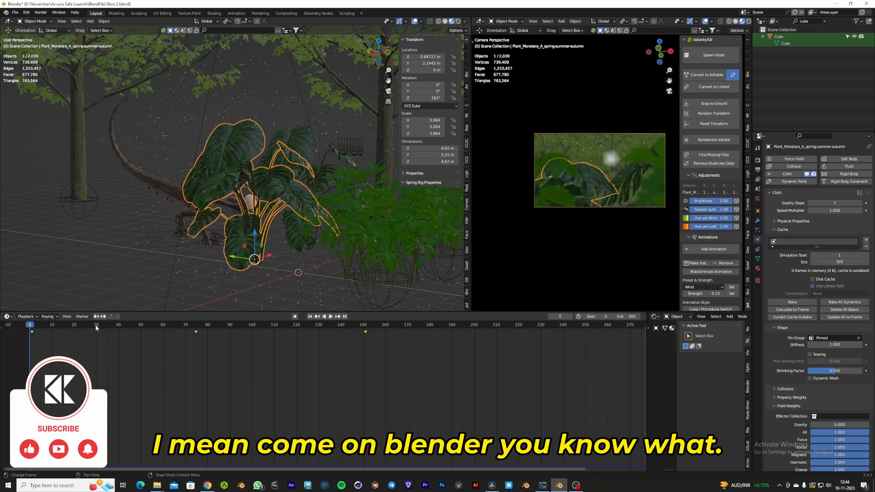
left_click(330, 317)
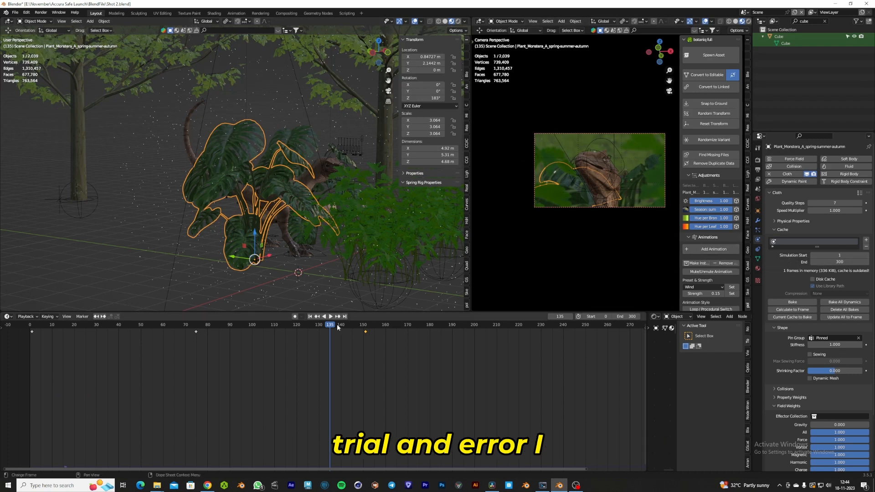
Jump the playhead back to frame 0 and begin playing the animation from the start.
left_click(330, 316)
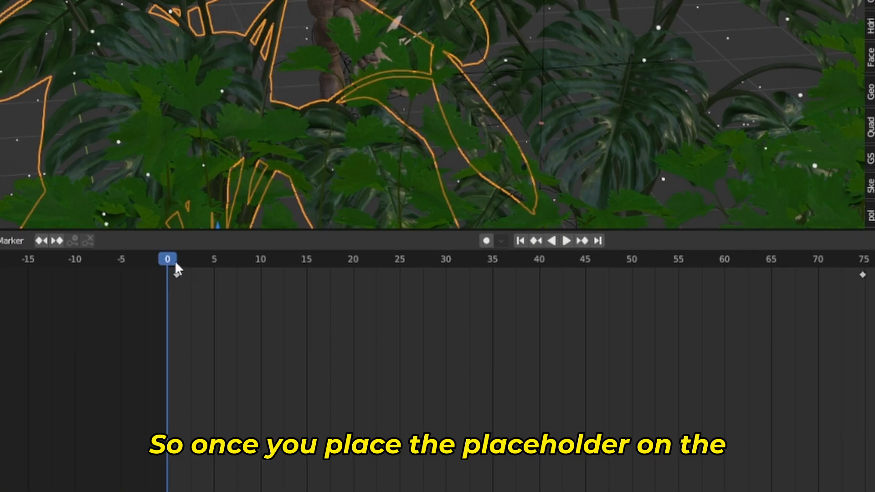
left_click(567, 241)
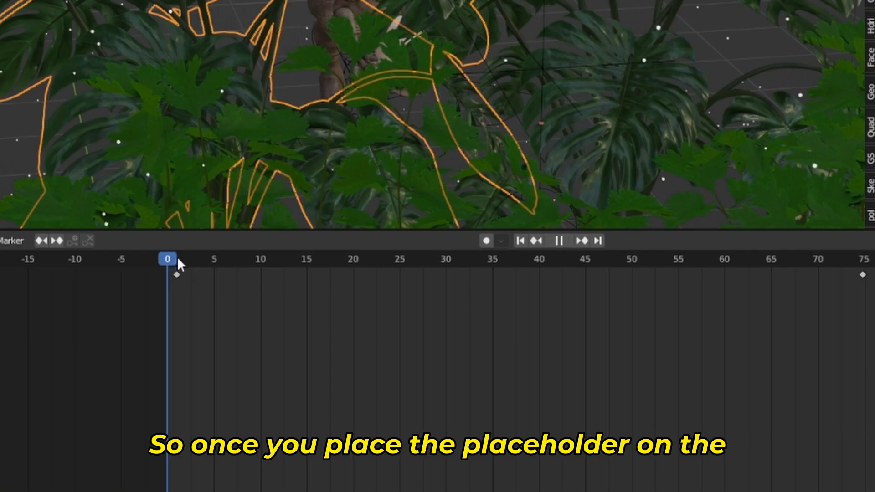